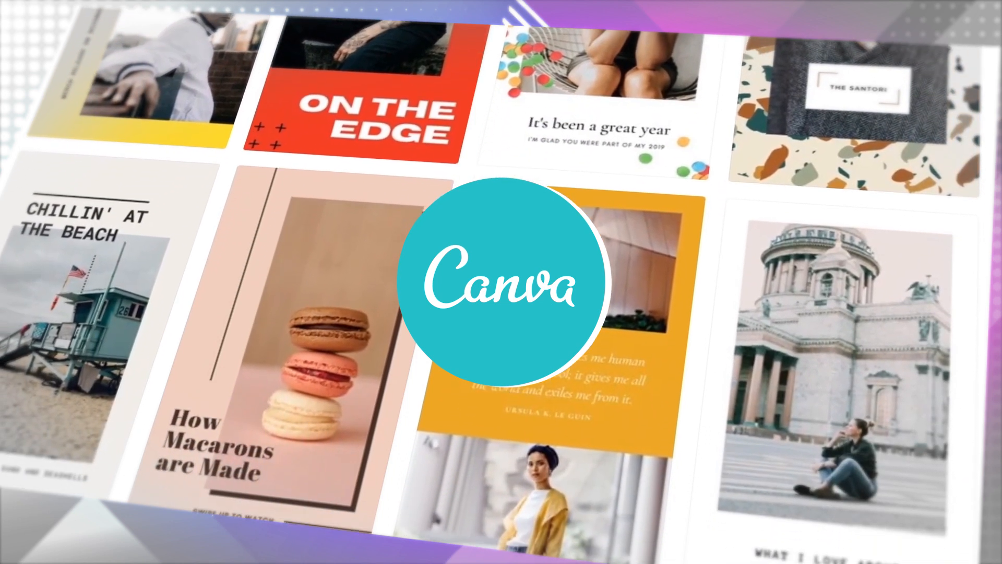
Step: Browse Instagram post templates and preview the Modern Fitness Collage 'subscribe' template
scroll(down, 3)
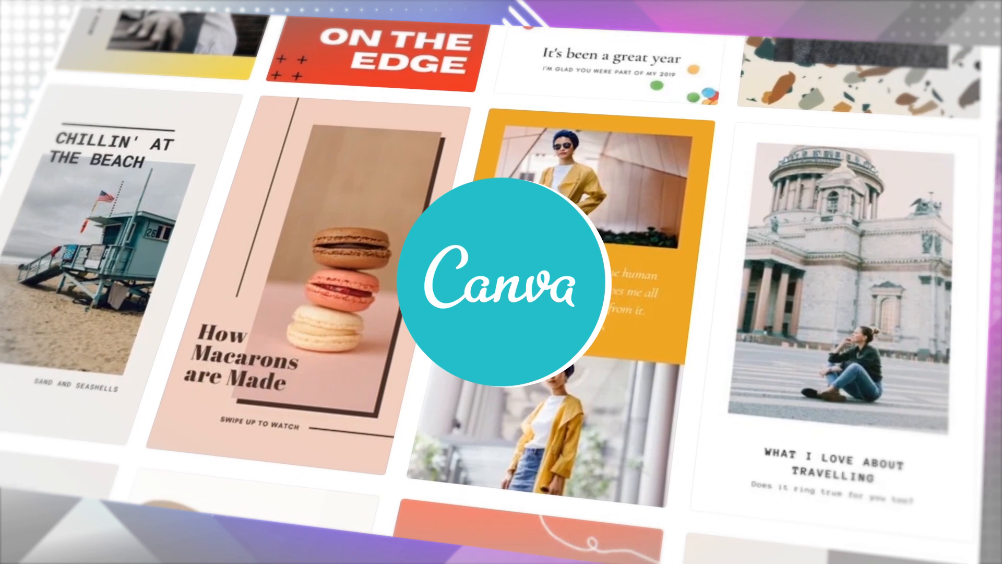
scroll(down, 3)
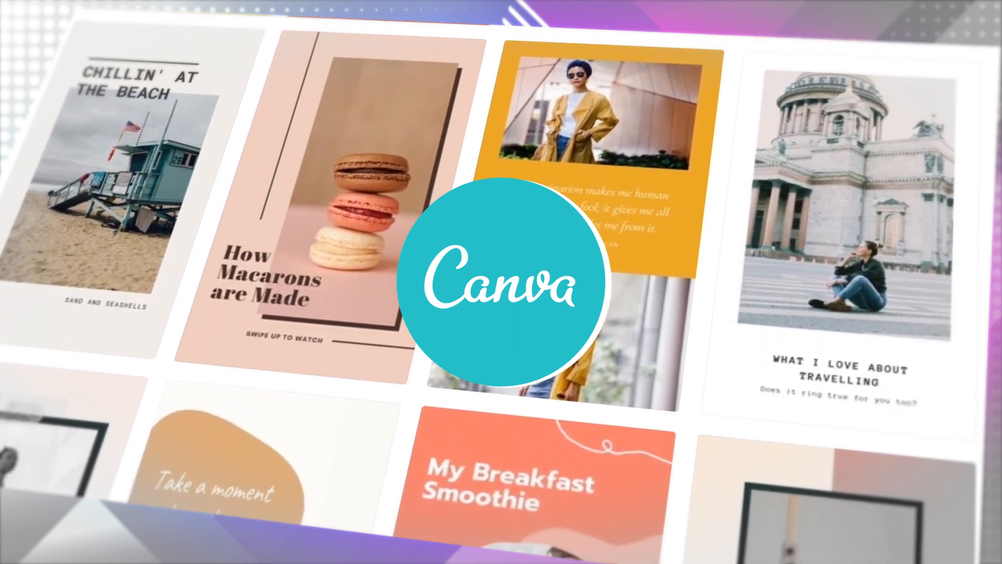
scroll(down, 3)
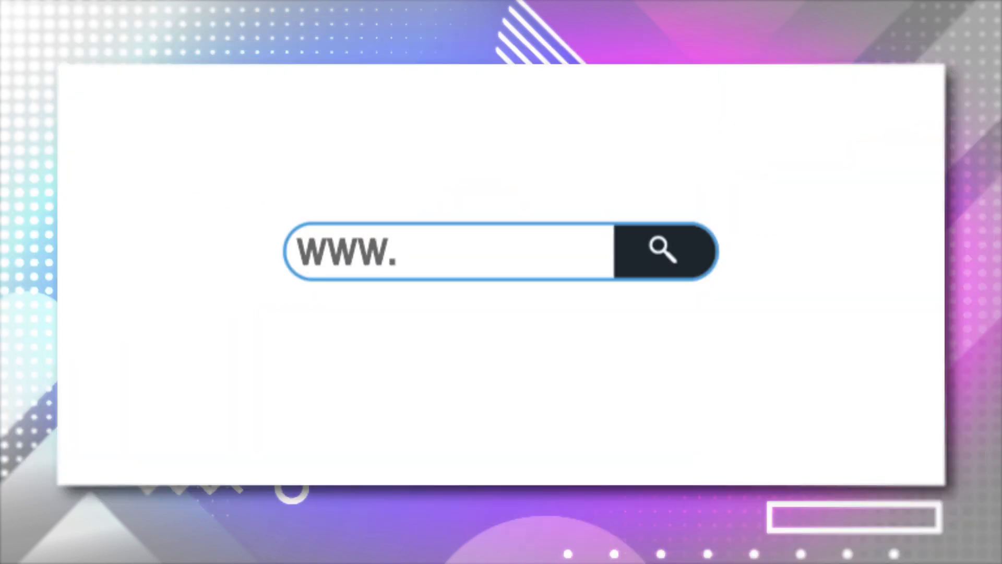
click(661, 256)
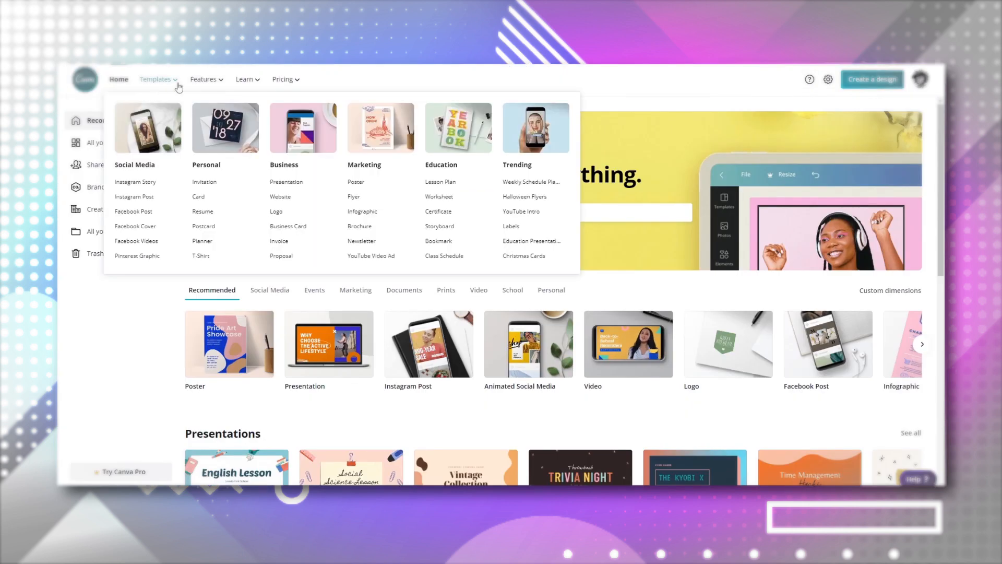
mouse_move(133, 196)
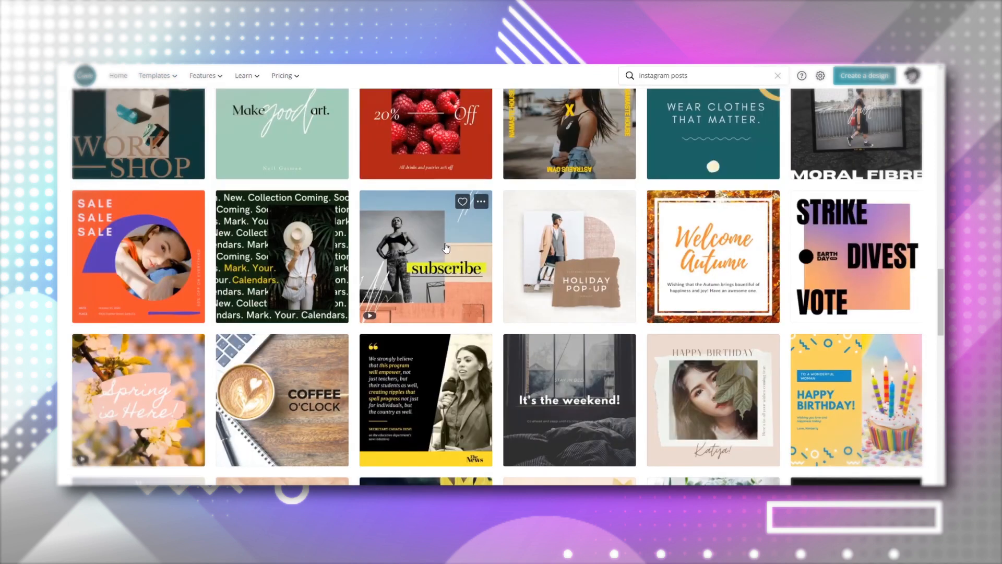
click(445, 248)
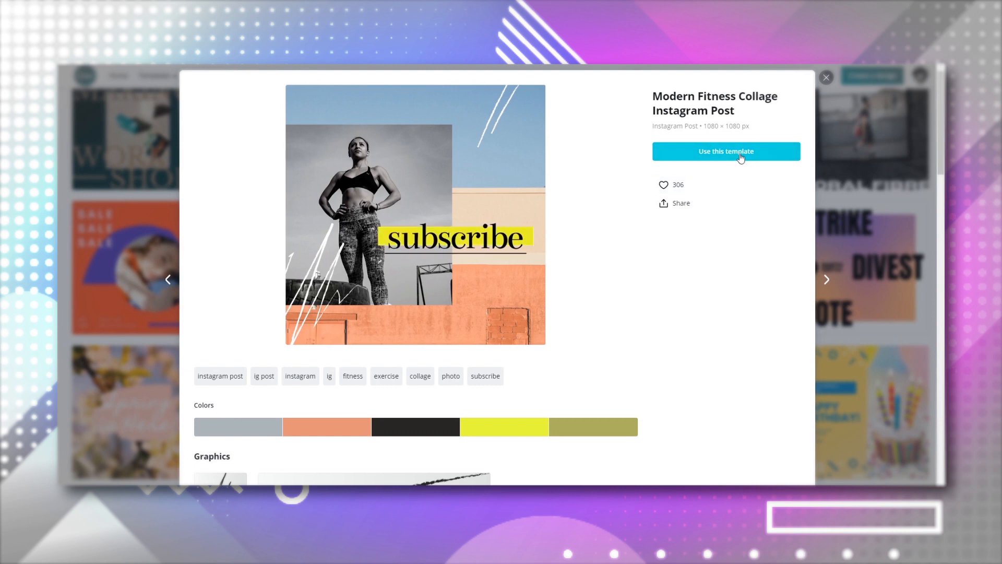
Step: Use the fitness collage template and place the uploaded 13.2s clip onto its photo
click(727, 151)
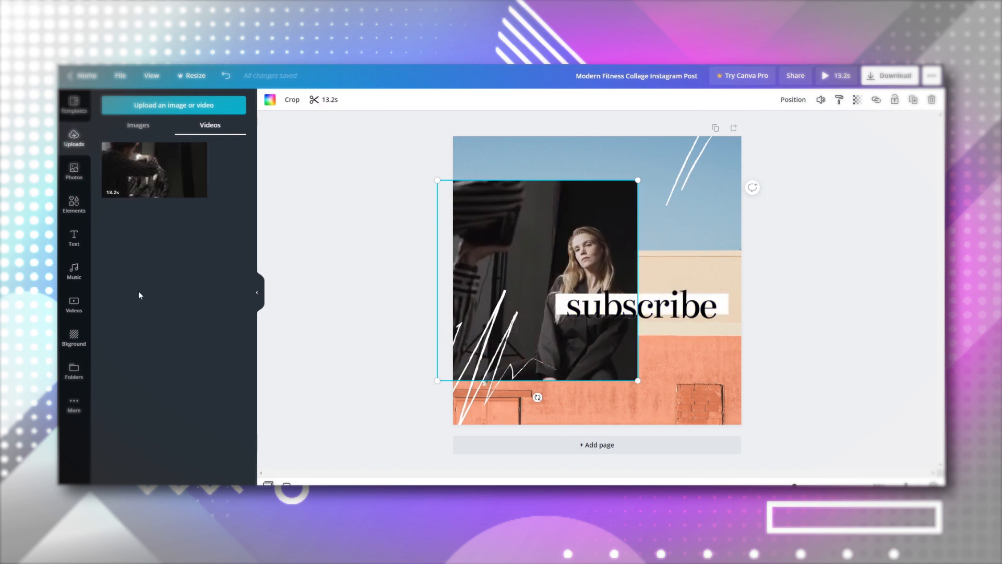
click(73, 305)
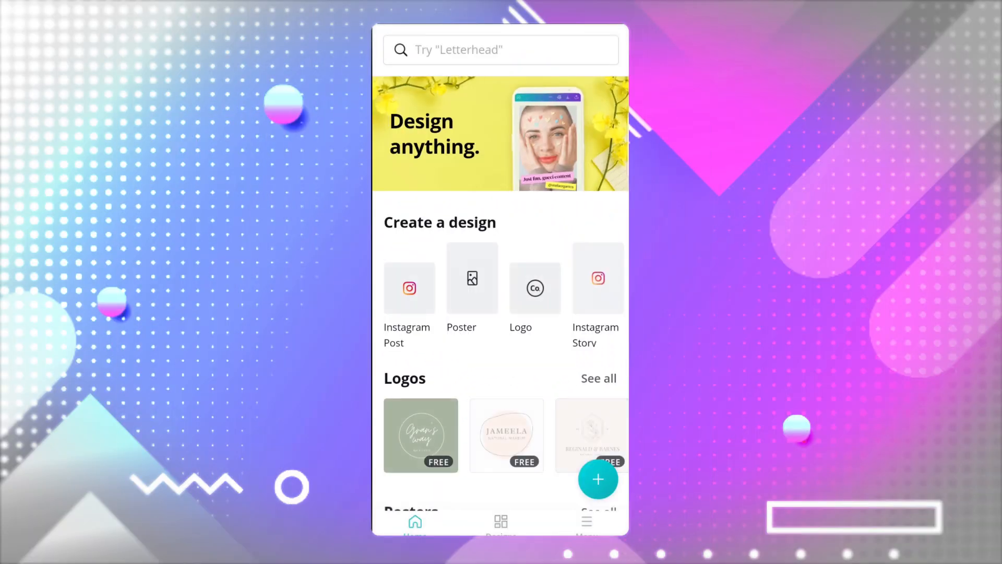
Step: Pick the watercolour portrait template from the mobile home screen to edit it
scroll(down, 3)
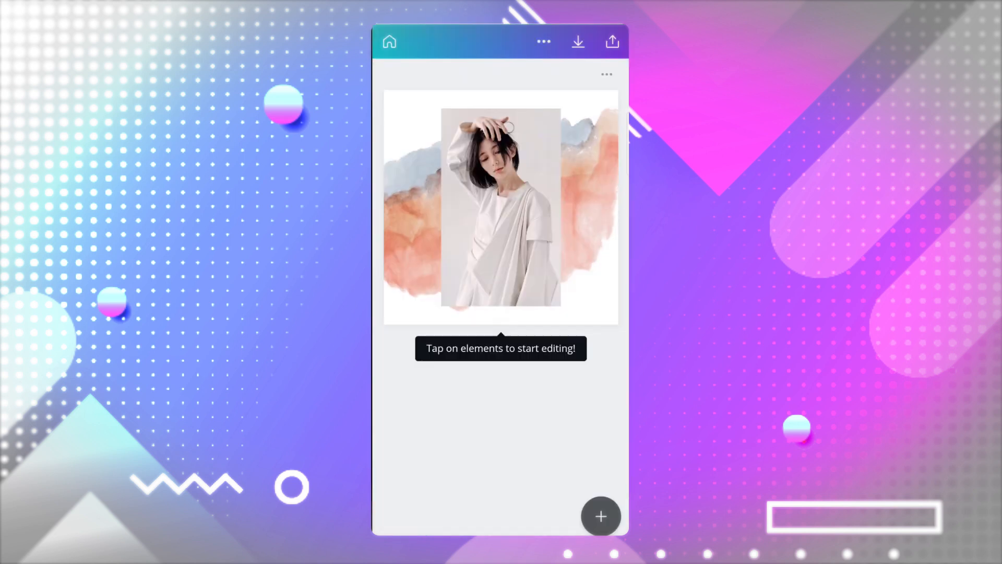
click(500, 209)
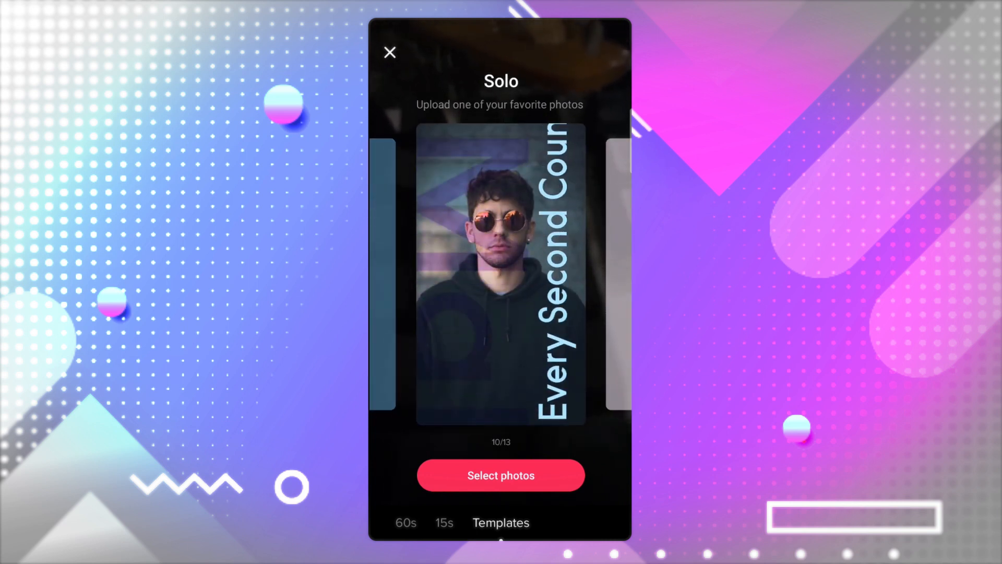
Step: Fill the Solo photo template with the cat-in-the-blue-box photo from the gallery
click(501, 475)
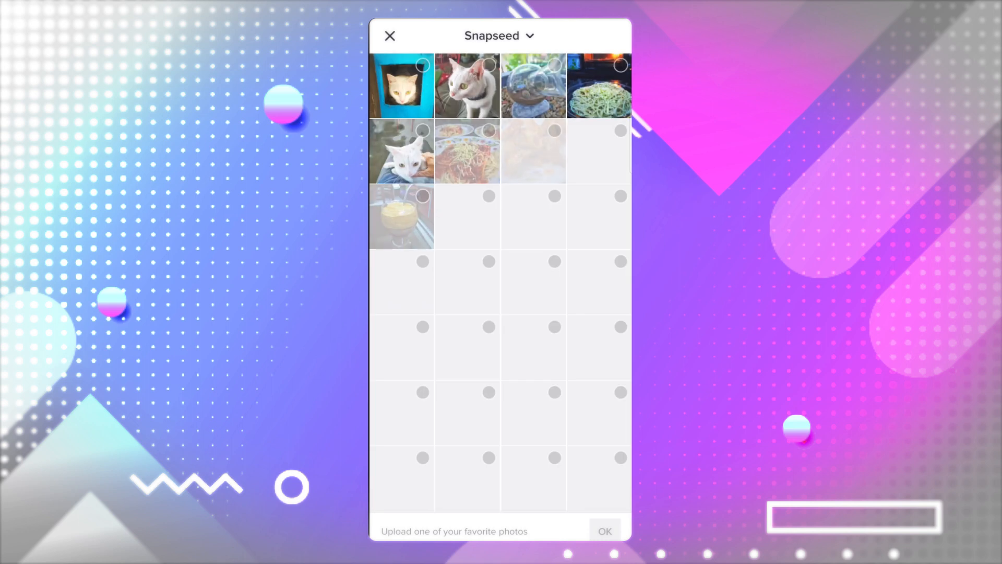
click(402, 85)
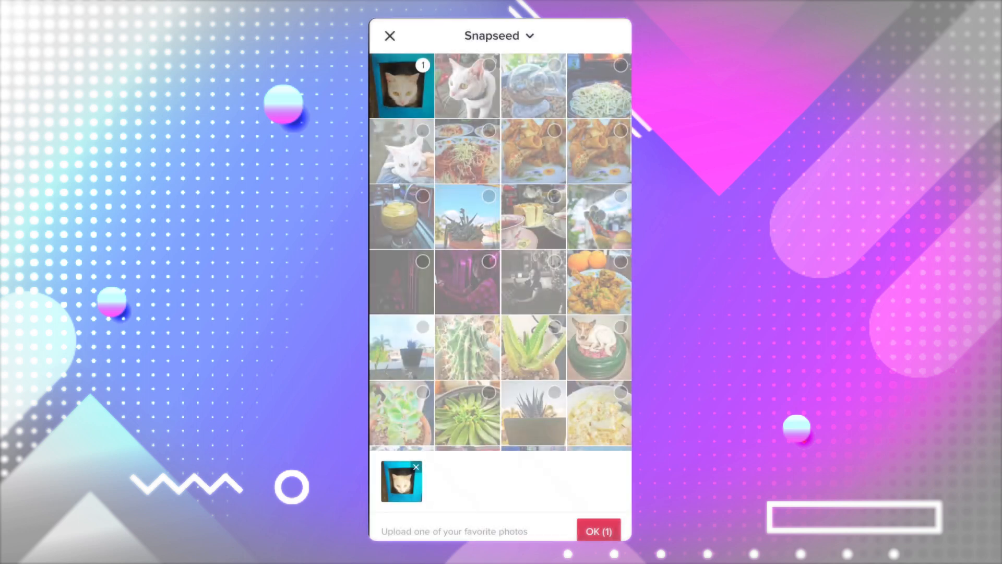
click(598, 530)
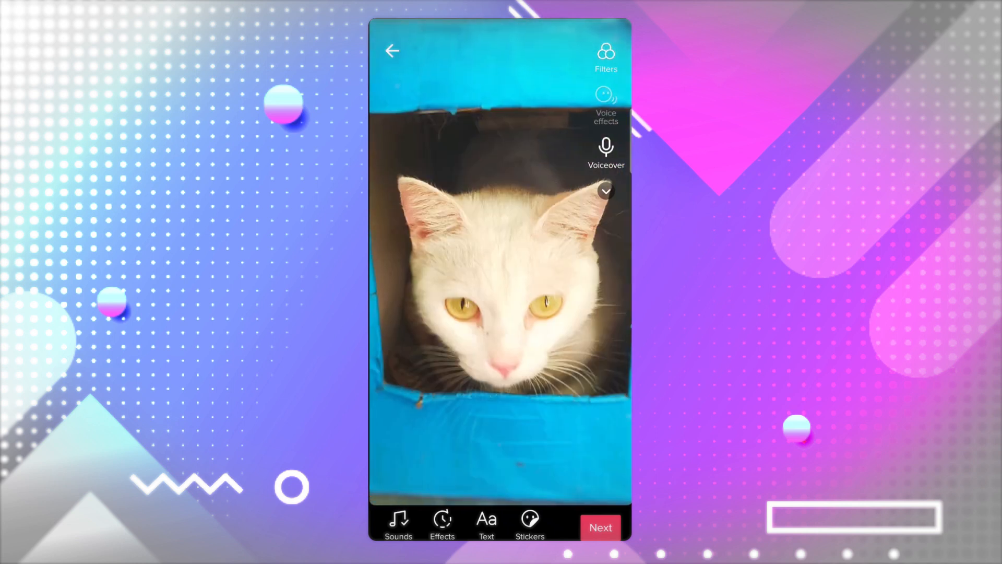
Step: Advance the cat video to the Post screen captioned #mybesttrip
click(601, 527)
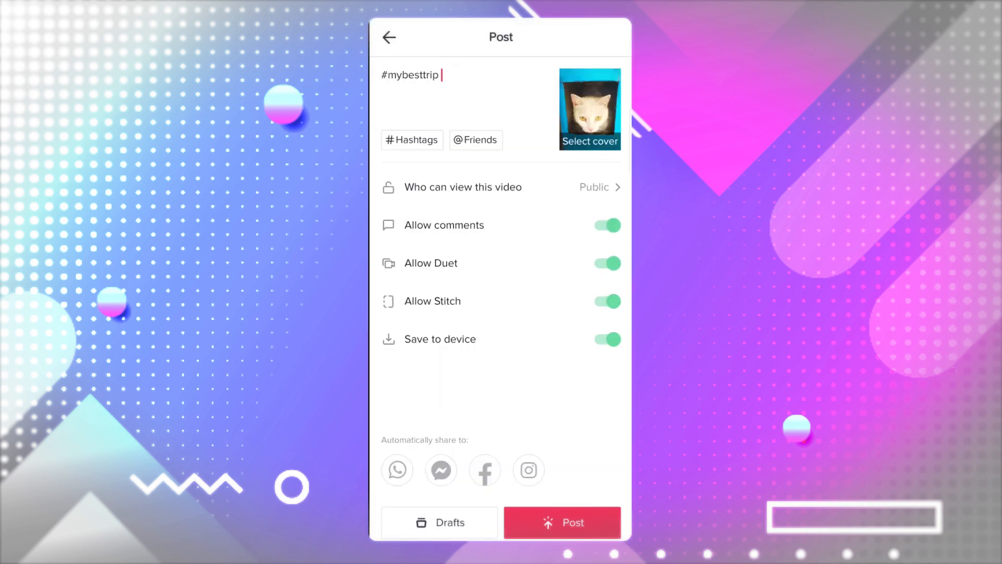